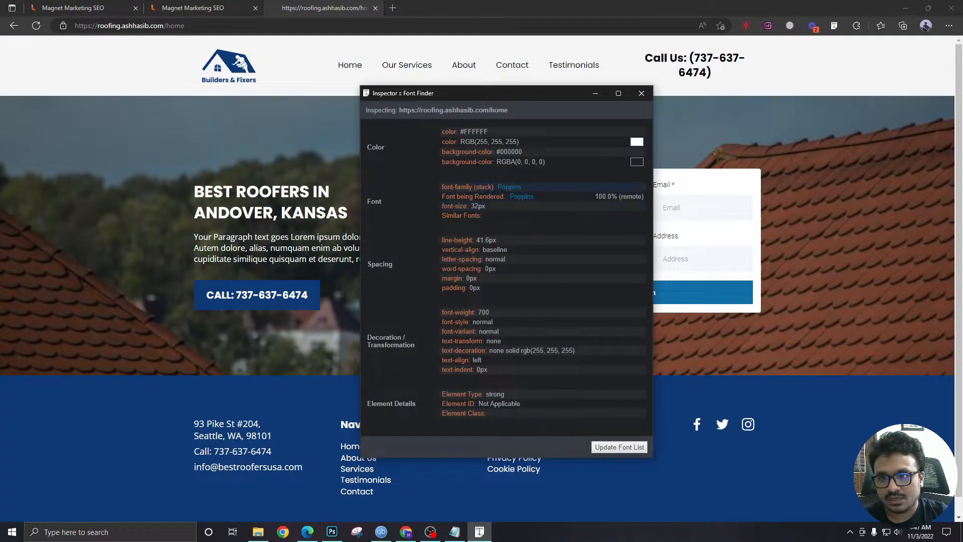
Step: Use Font Finder to check the Full Name form label's font, showing Roboto
{"action": "left_click", "coordinate": [641, 93]}
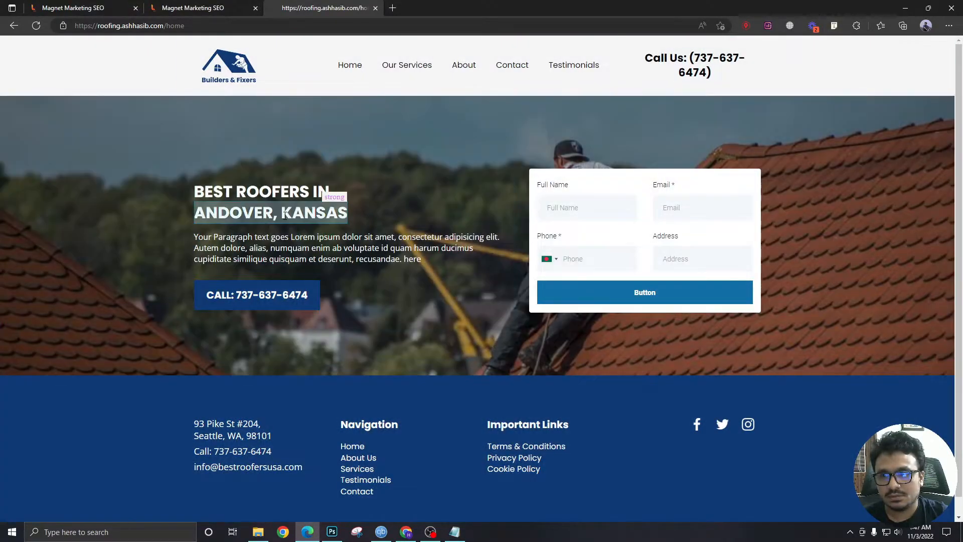
{"action": "left_click", "coordinate": [478, 532]}
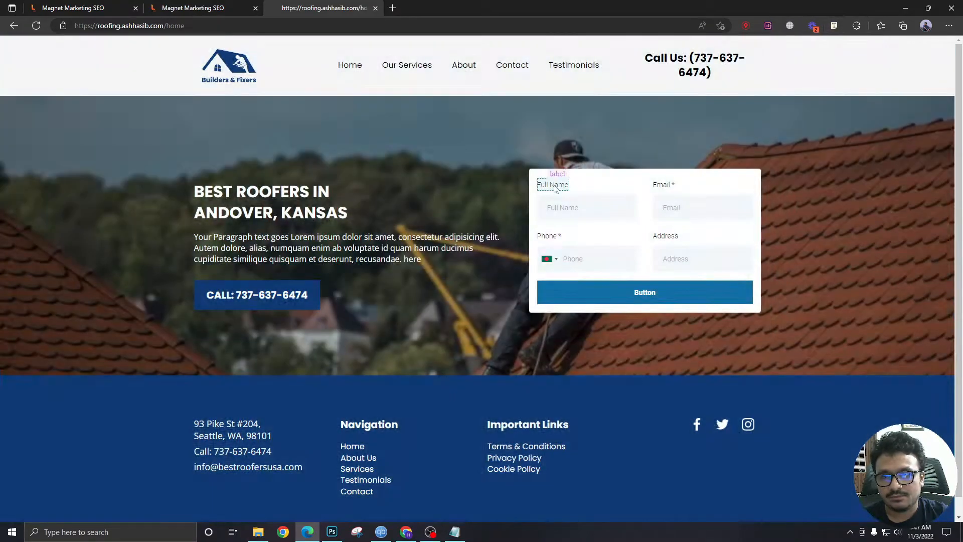
{"action": "left_click", "coordinate": [552, 185]}
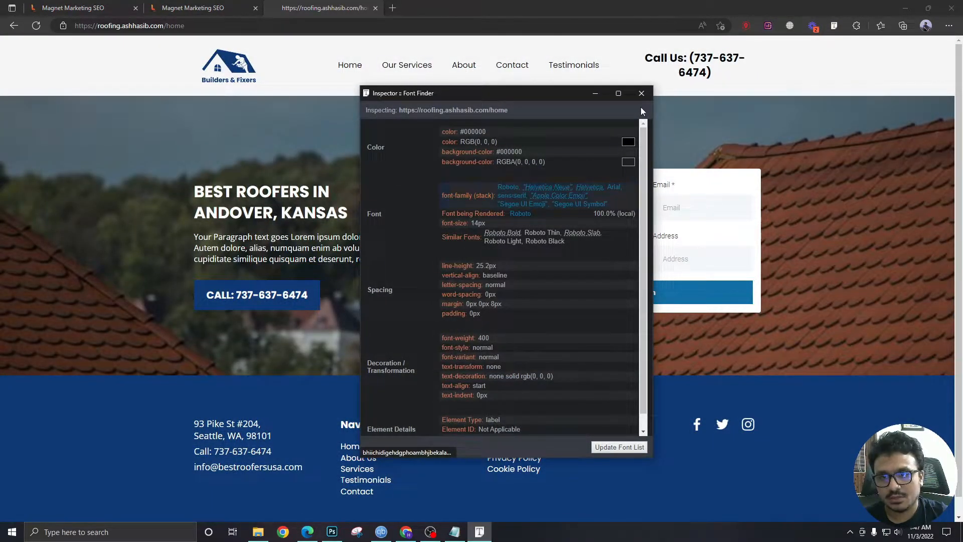
{"action": "left_click", "coordinate": [641, 93]}
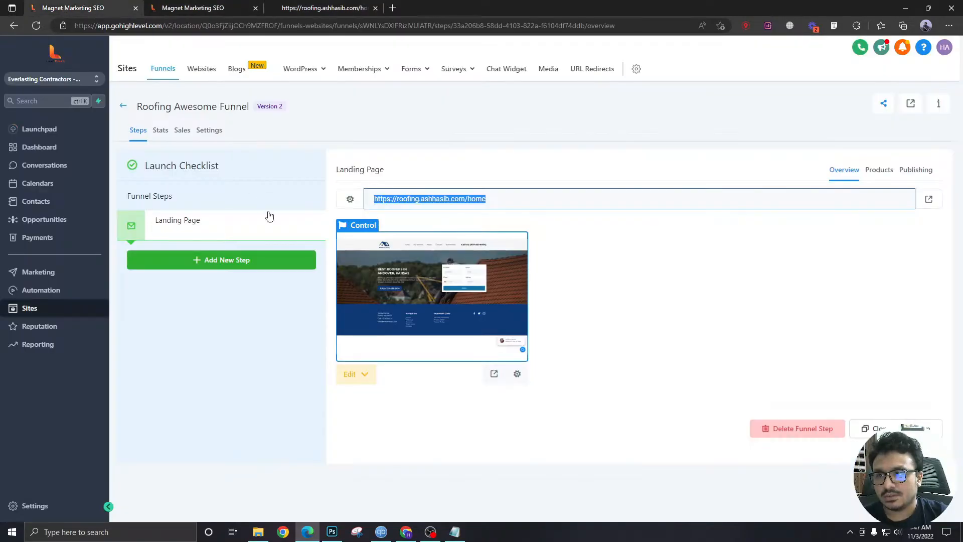
Step: Open Roofing Landing Page Form in the Forms Builder and show its Styles panel
{"action": "left_click", "coordinate": [411, 68]}
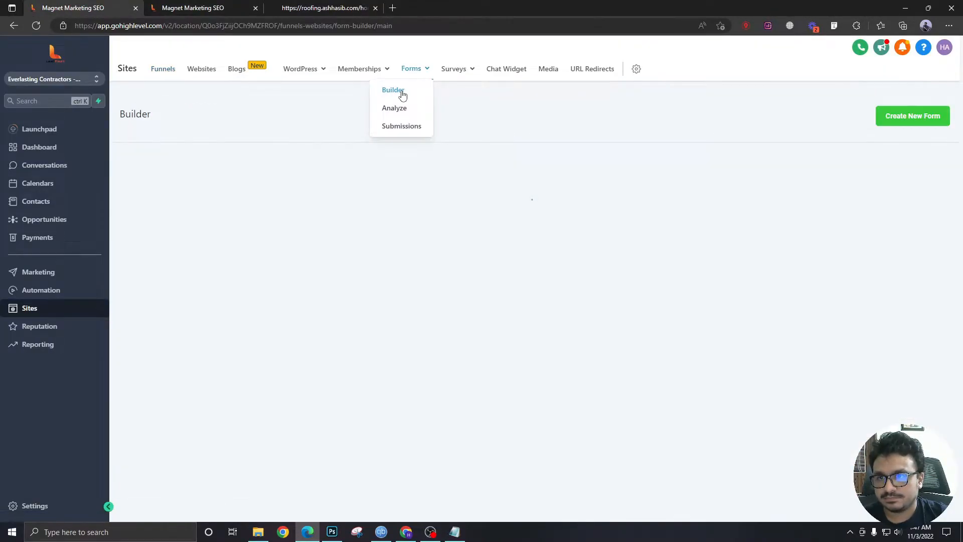
{"action": "left_click", "coordinate": [392, 89]}
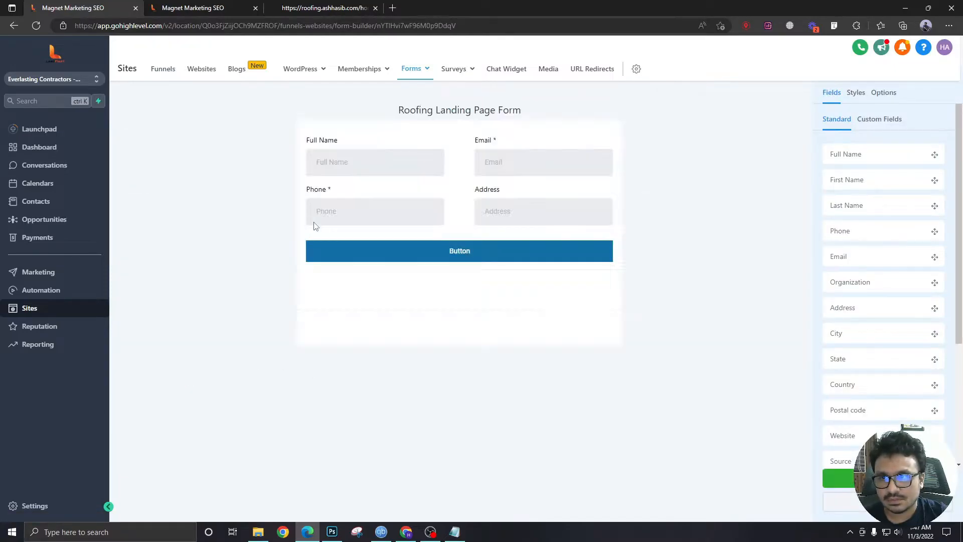
{"action": "left_click", "coordinate": [325, 8]}
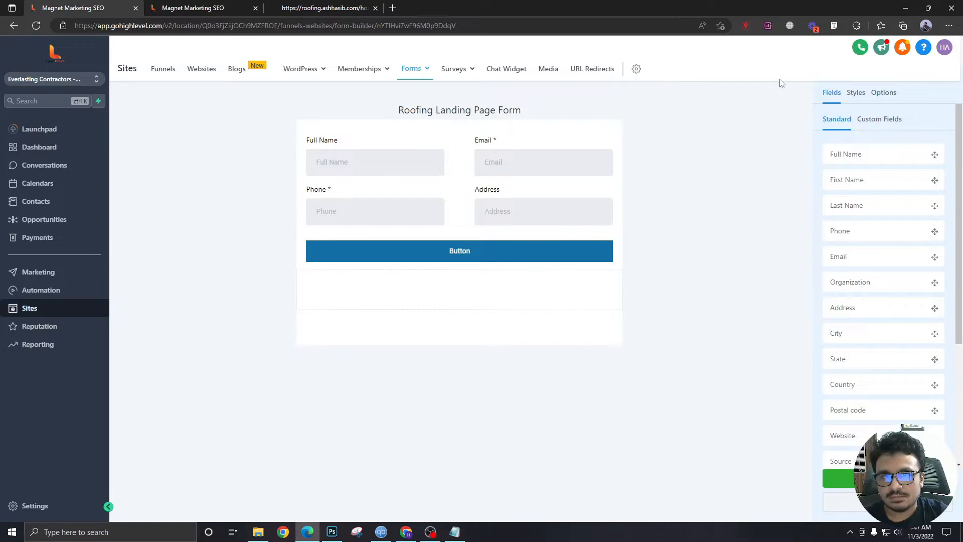
{"action": "left_click", "coordinate": [855, 92]}
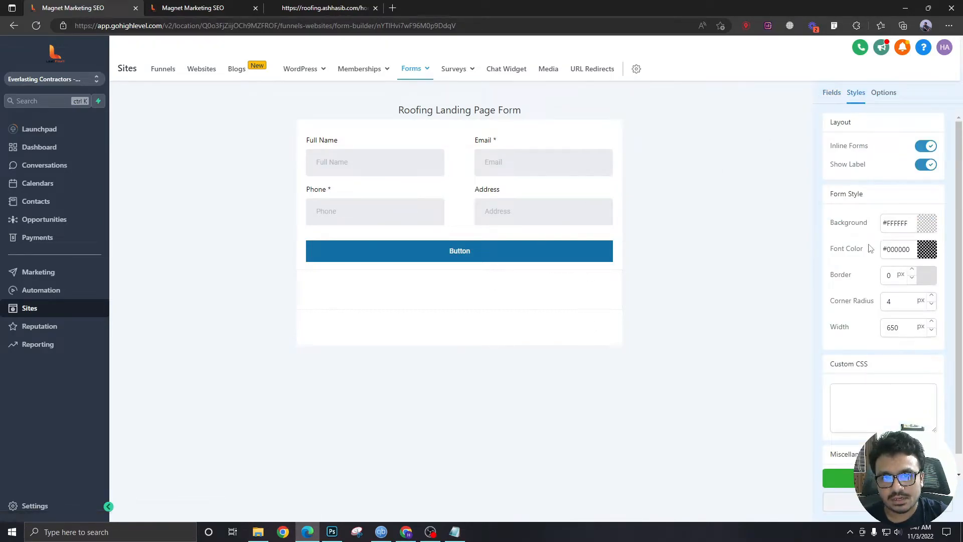
Step: Enter the custom CSS rule * { font-family: Open Sans; } for the form
{"action": "left_click", "coordinate": [883, 407]}
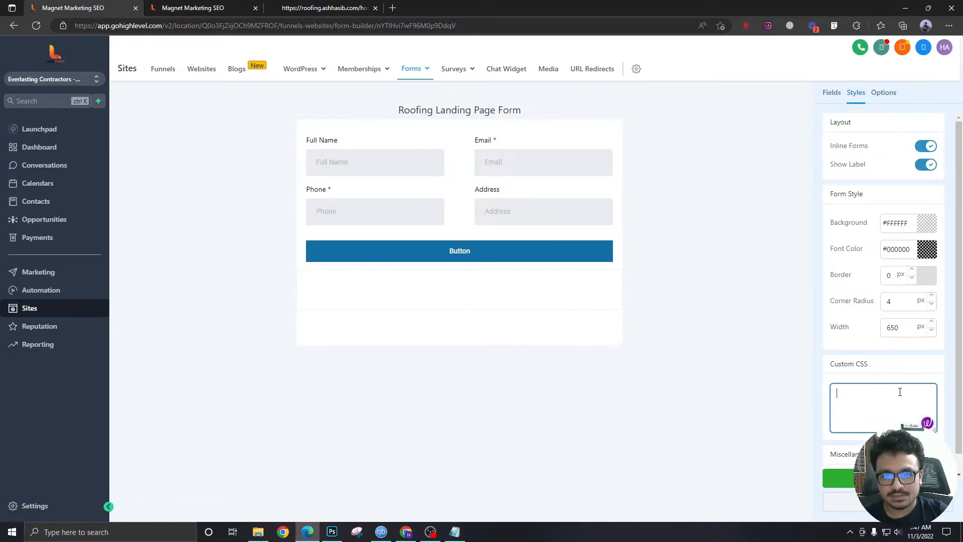
{"action": "scroll", "scroll_direction": "down", "scroll_amount": 3}
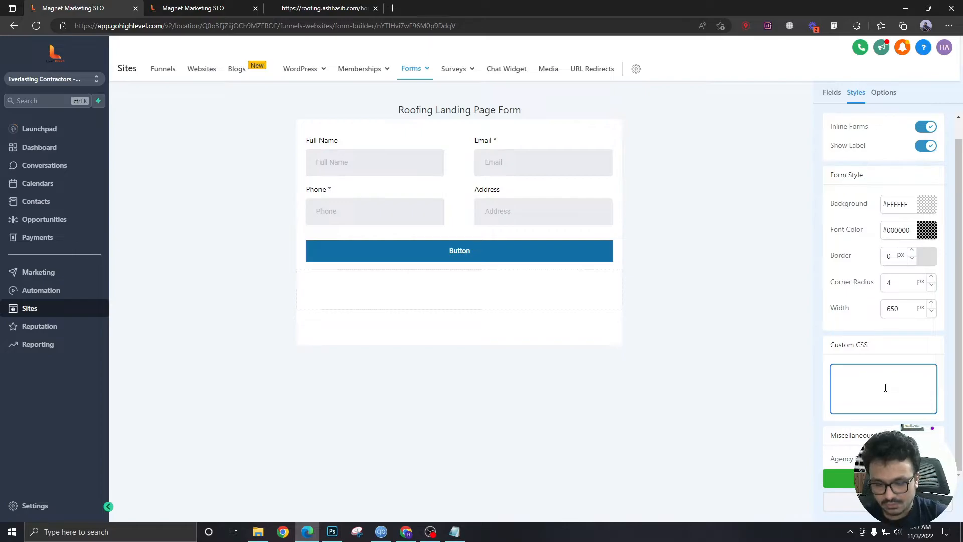
{"action": "type", "text": "*"}
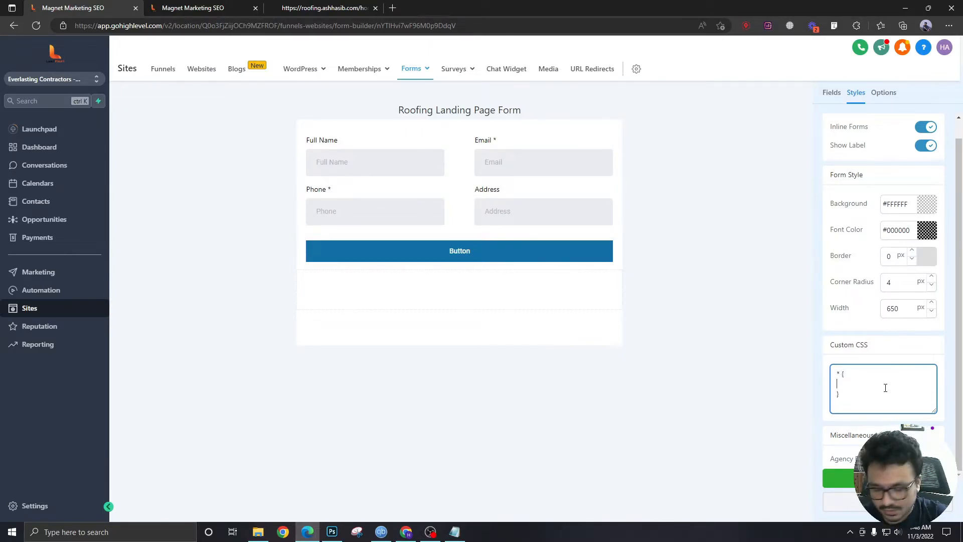
{"action": "type", "text": "font"}
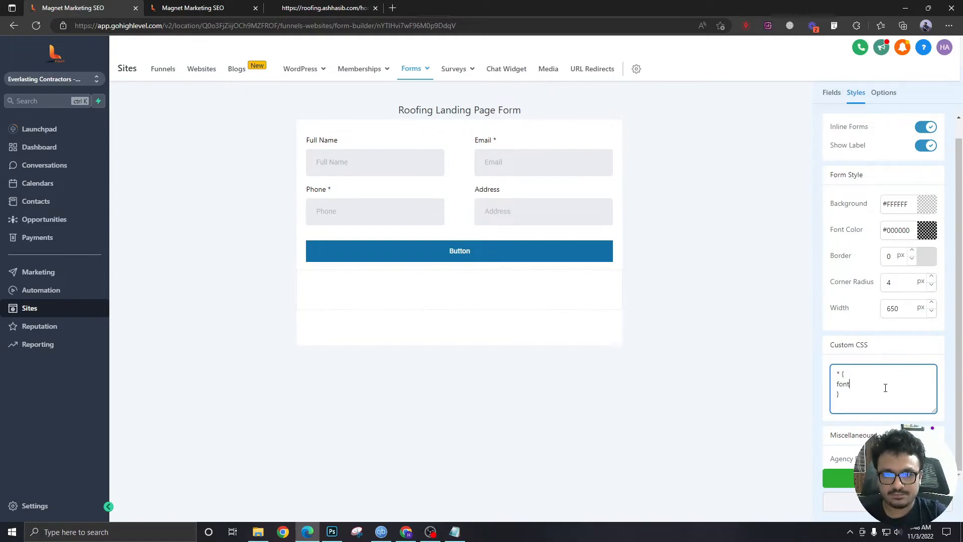
{"action": "type", "text": "-family:"}
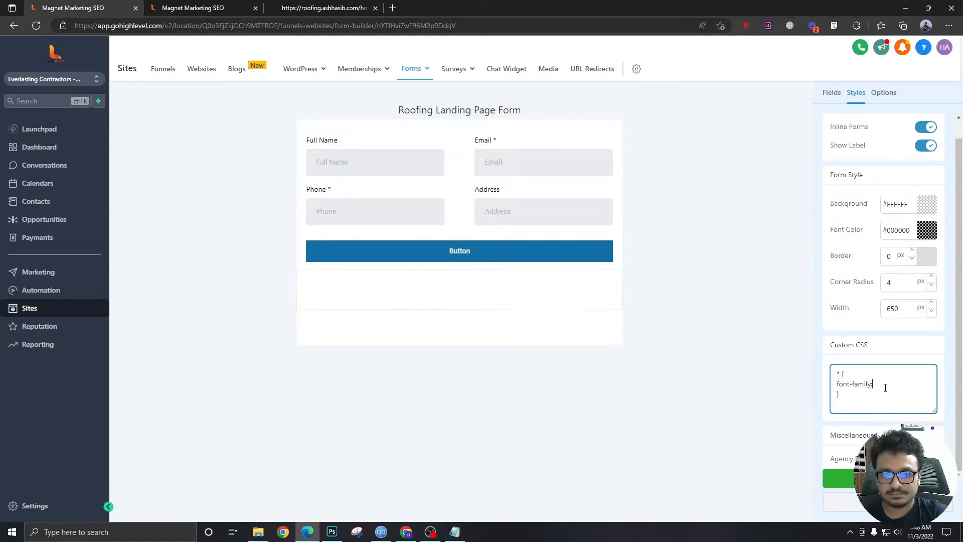
{"action": "type", "text": "Open S"}
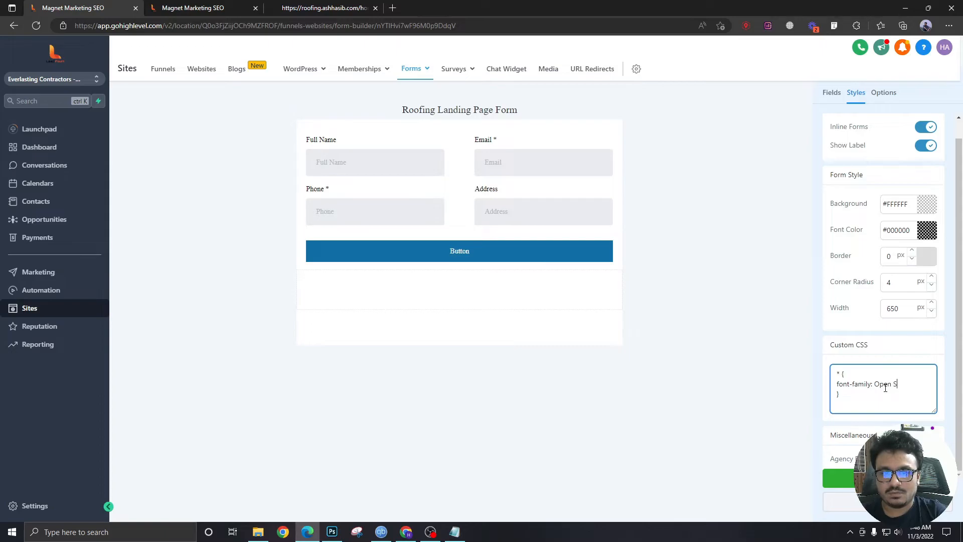
{"action": "type", "text": "Sans:"}
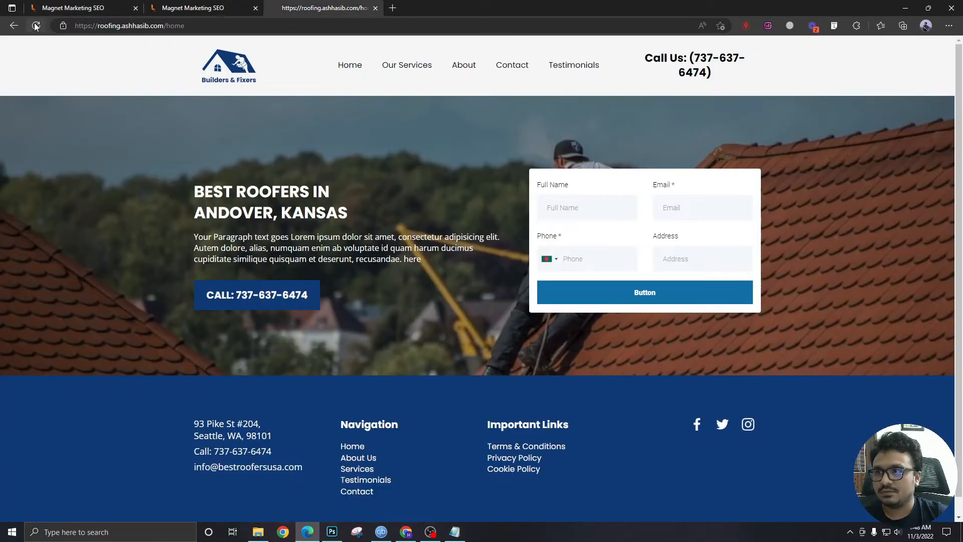
Step: Reload the roofing page and confirm with Font Finder that the label uses Open Sans
{"action": "left_click", "coordinate": [35, 25]}
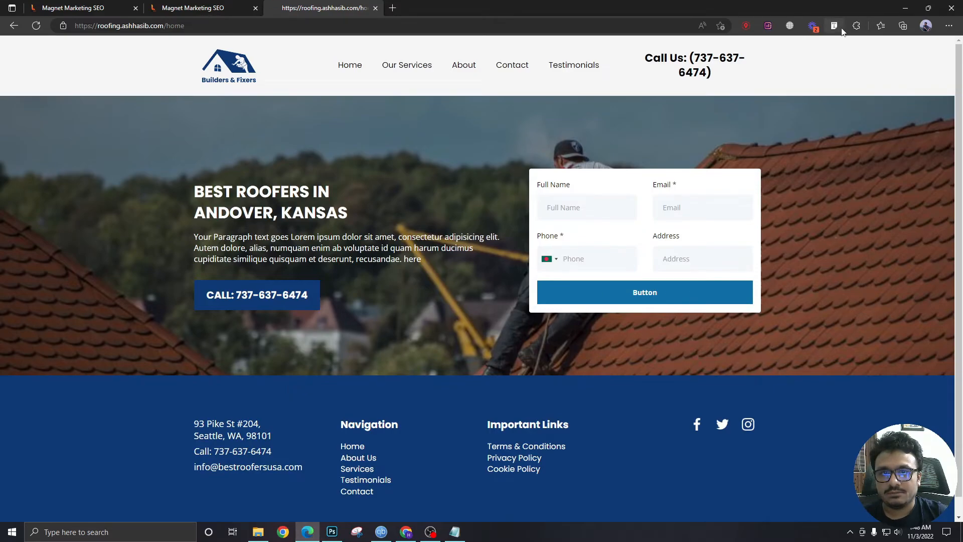
{"action": "left_click", "coordinate": [834, 25]}
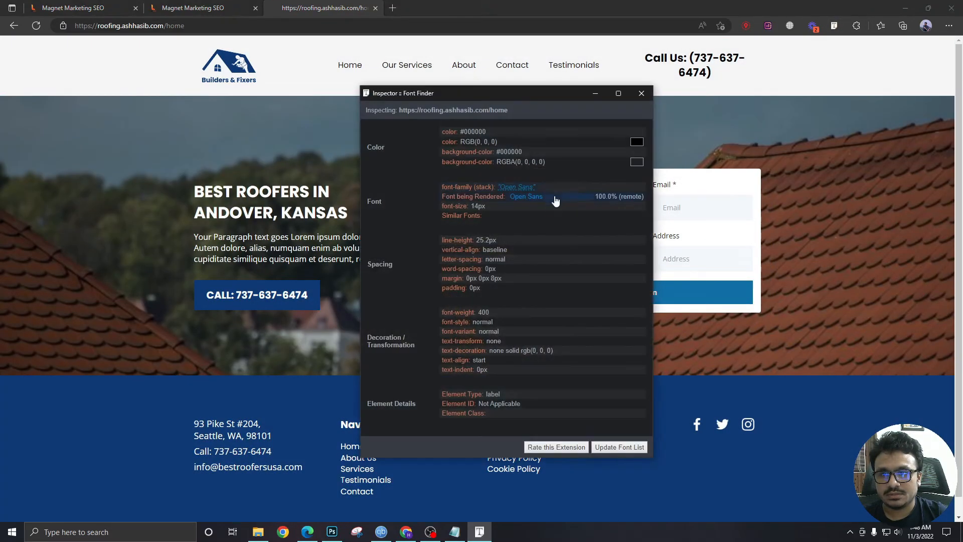